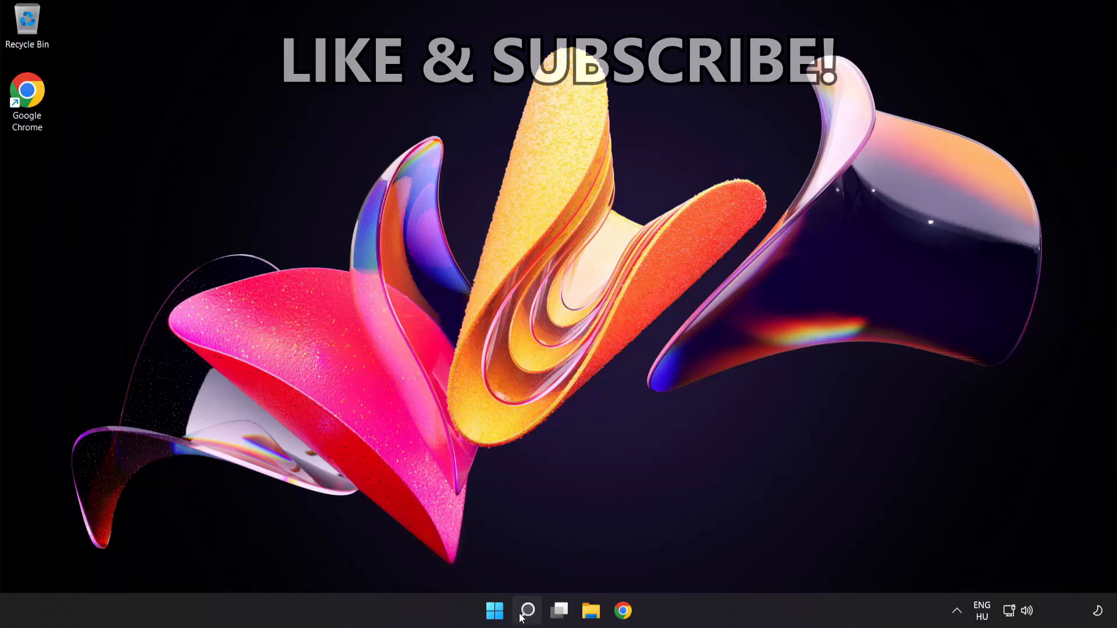
# Launch Command Prompt as administrator from Windows Search using 'cmd'
pyautogui.click(526, 611)
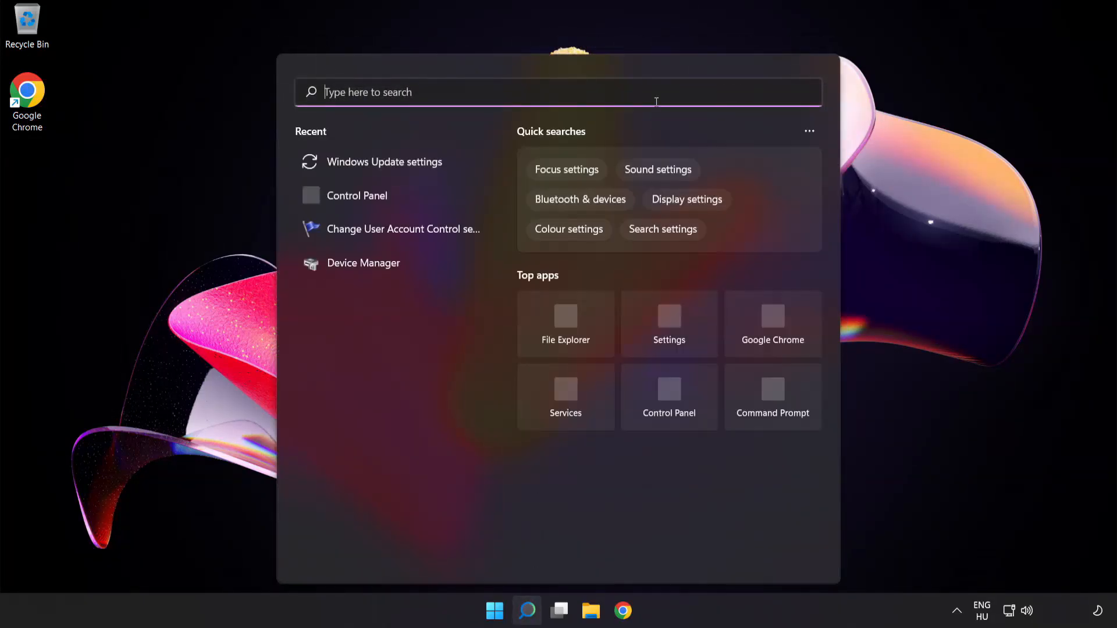
pyautogui.write('cmd')
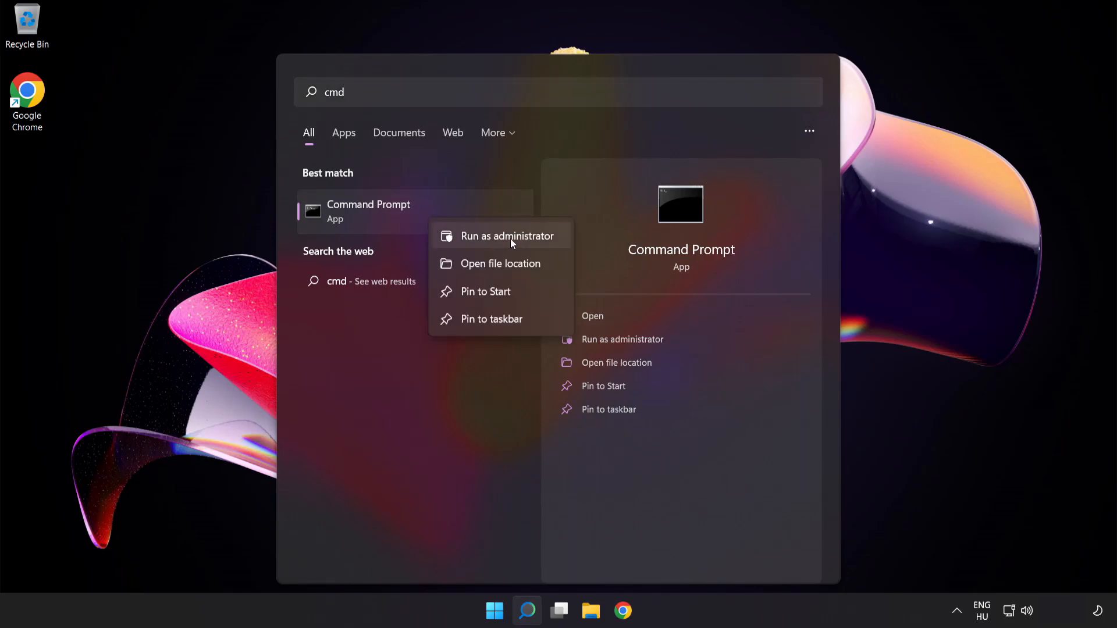
pyautogui.click(509, 236)
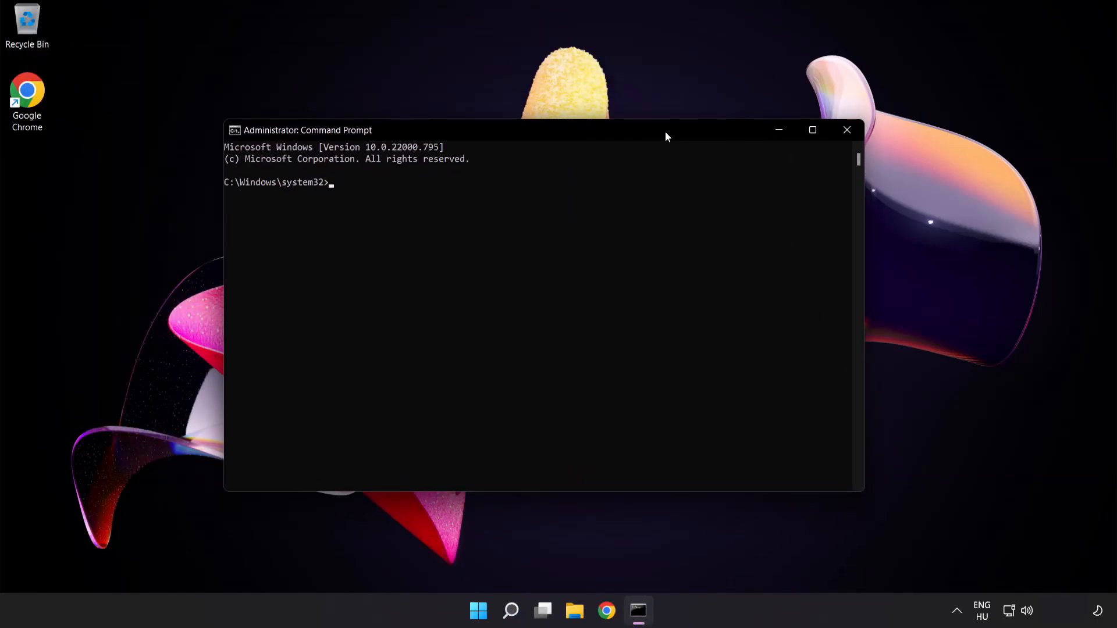
# Flush the DNS resolver cache with ipconfig /flushdns
pyautogui.write('ipconfig /')
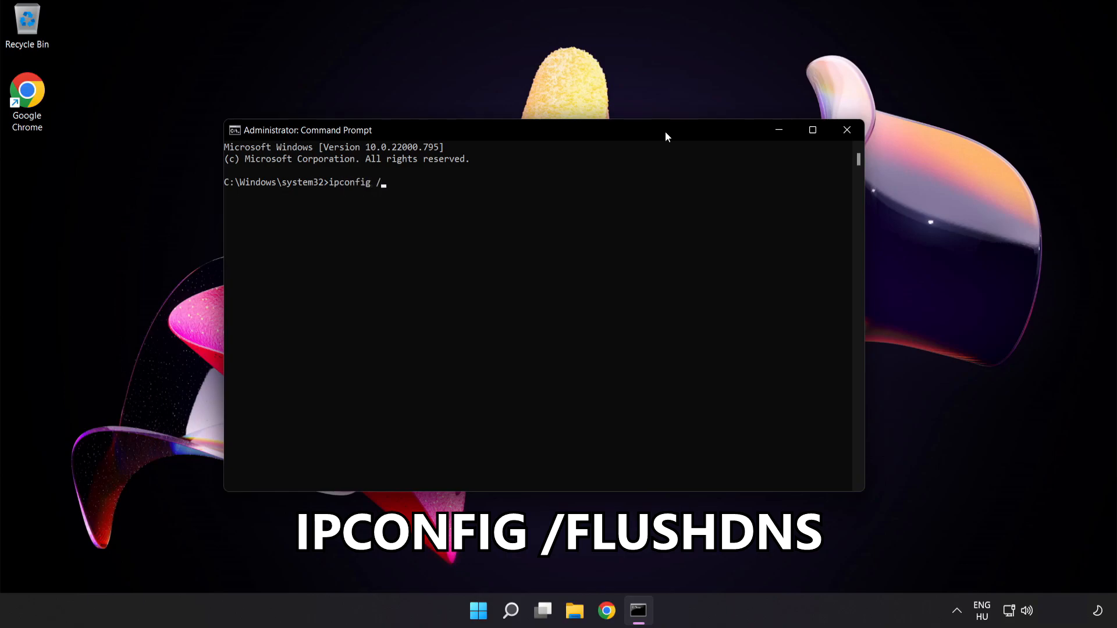
pyautogui.write('flushd')
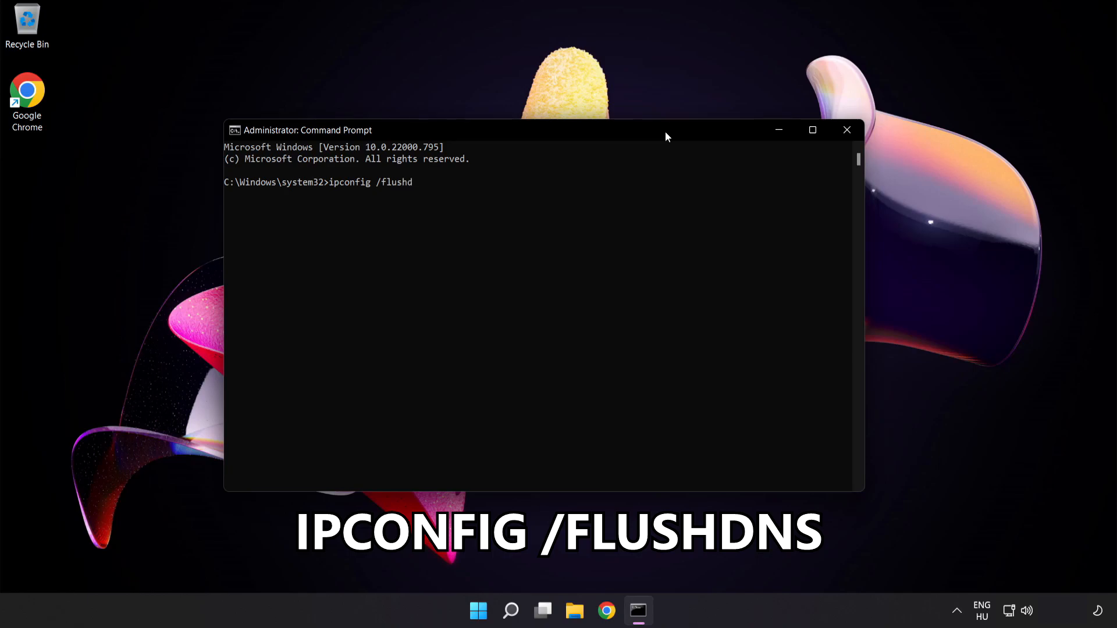
pyautogui.write('ns')
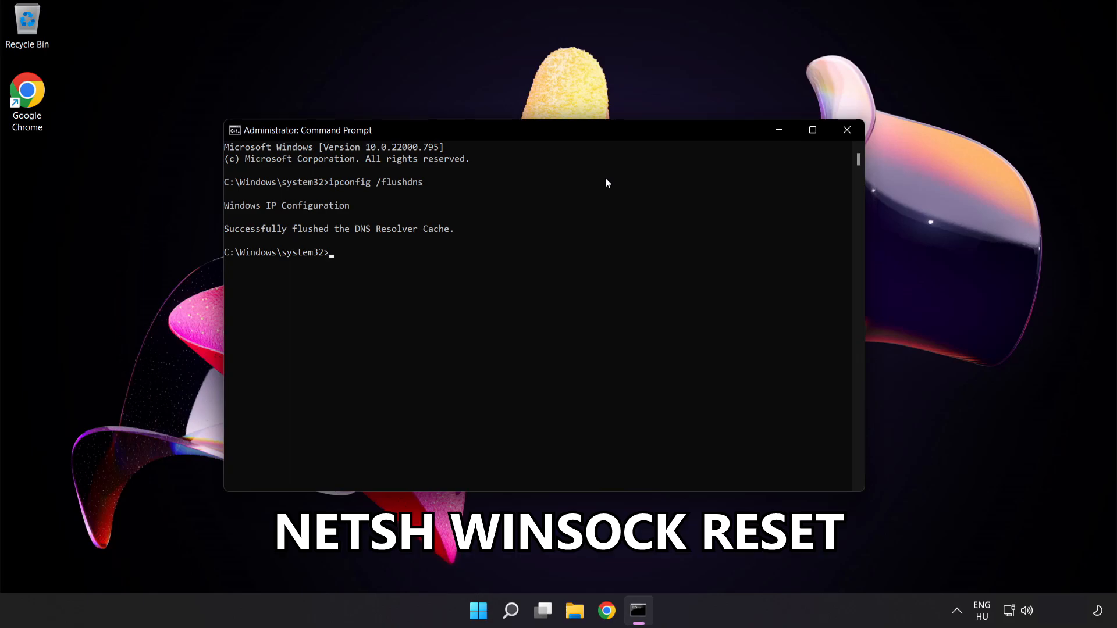
# Reset the Winsock catalog with netsh winsock reset and exit the prompt
pyautogui.write('netsh wins')
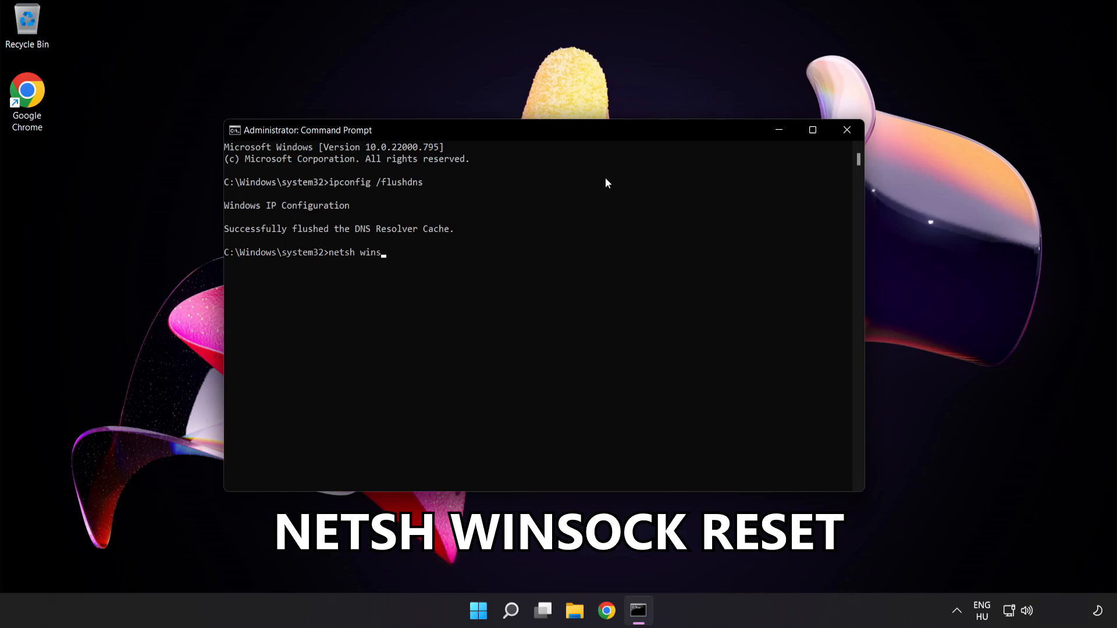
pyautogui.write('ock reset')
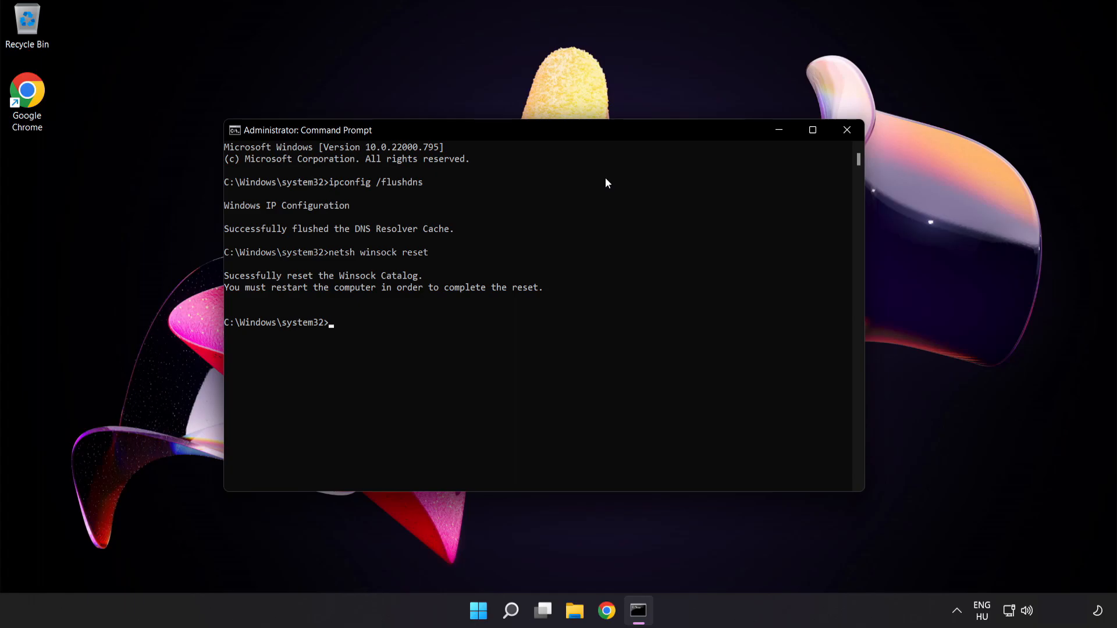
pyautogui.write('exit')
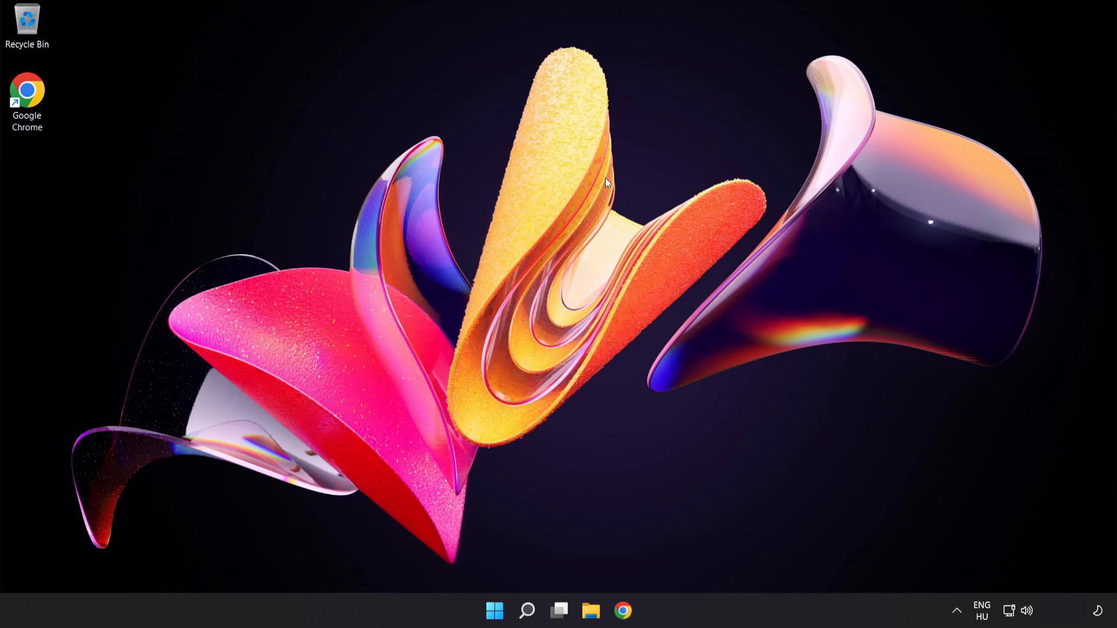
pyautogui.moveTo(601, 238)
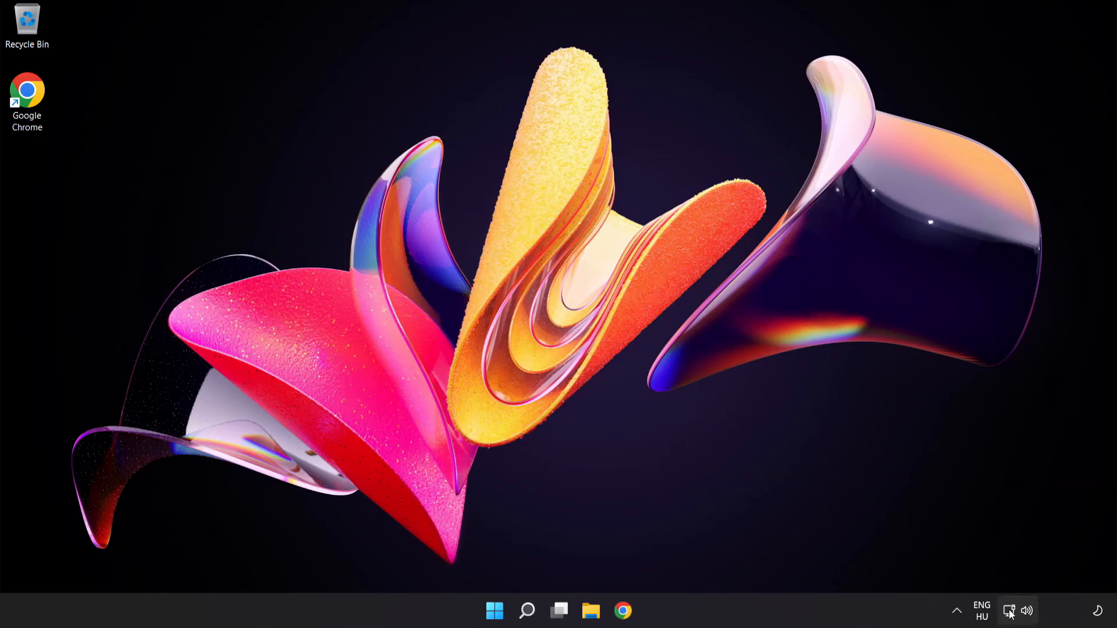
pyautogui.moveTo(1010, 611)
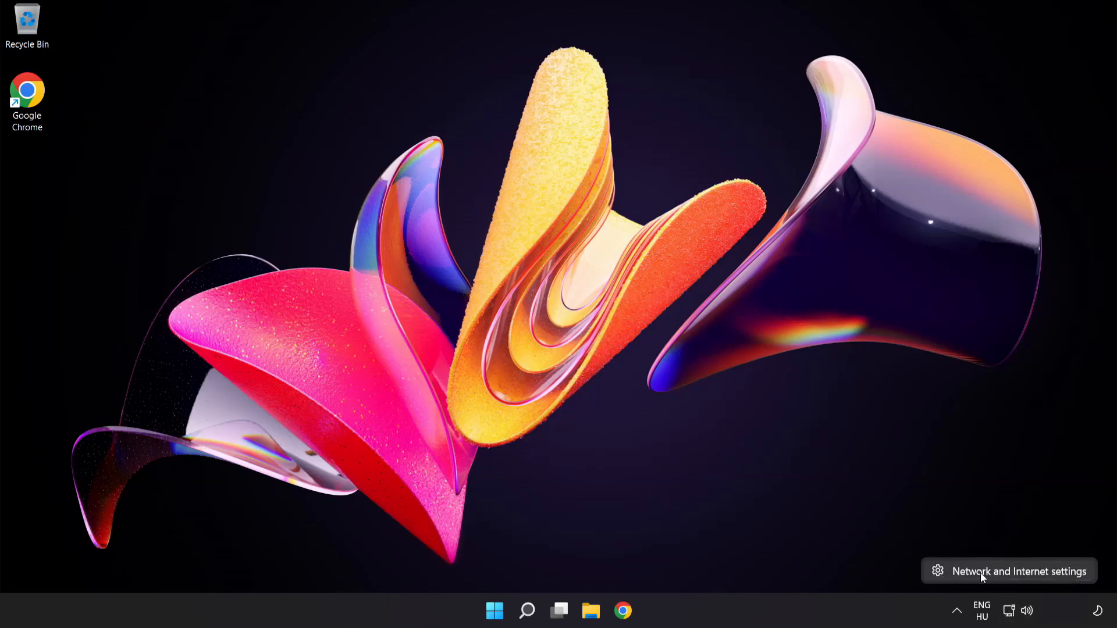
# Reach Advanced network settings under Network & internet and bring up the Network Connections window
pyautogui.click(1008, 571)
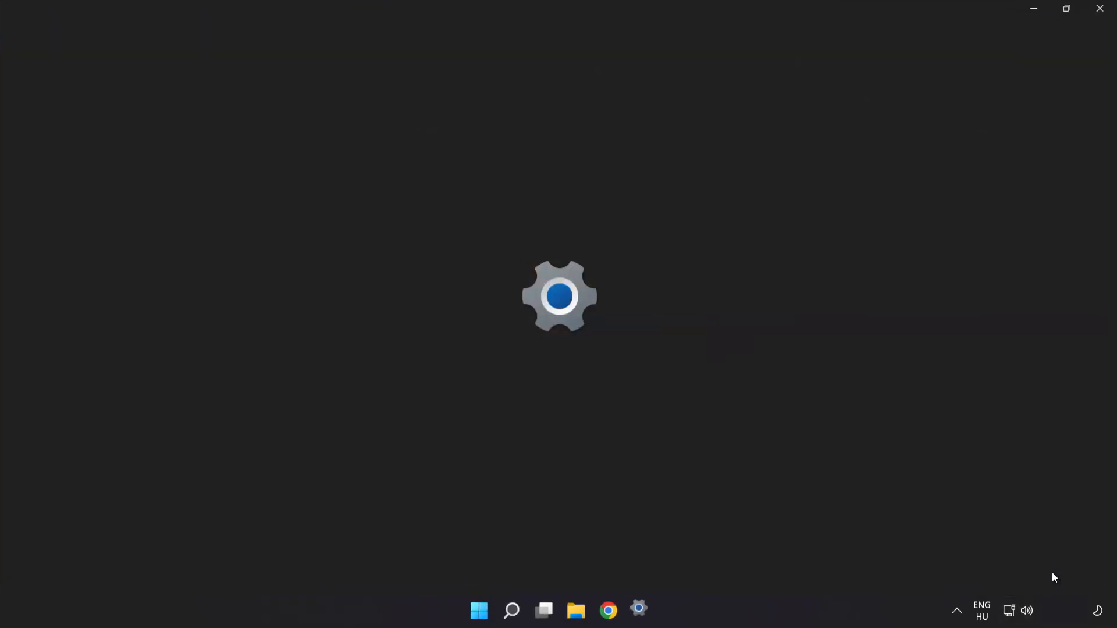
pyautogui.click(638, 611)
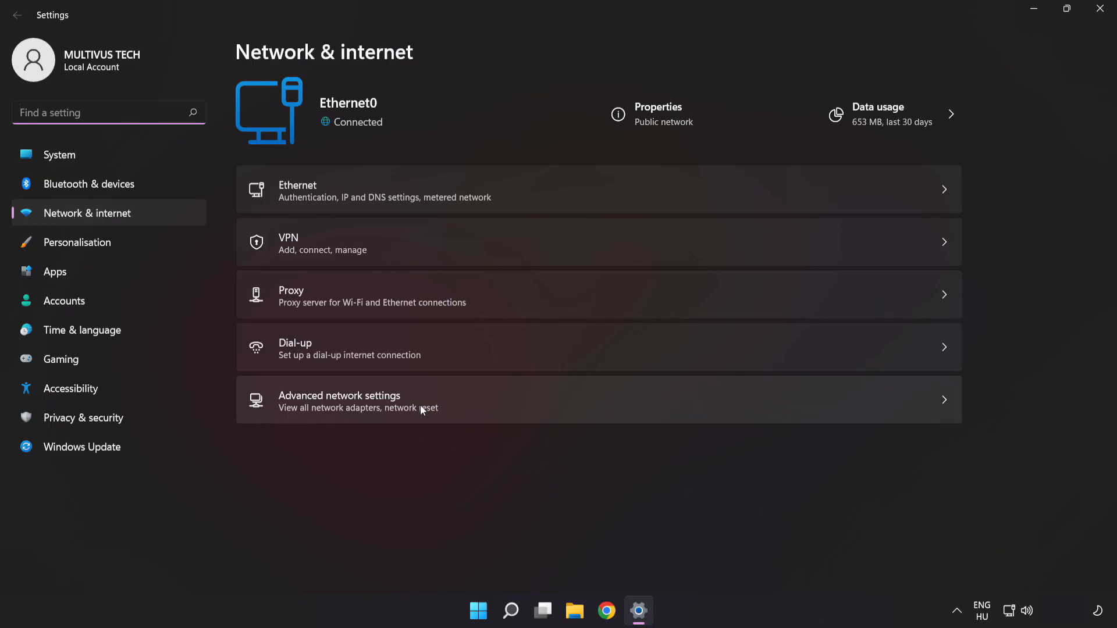
pyautogui.moveTo(480, 409)
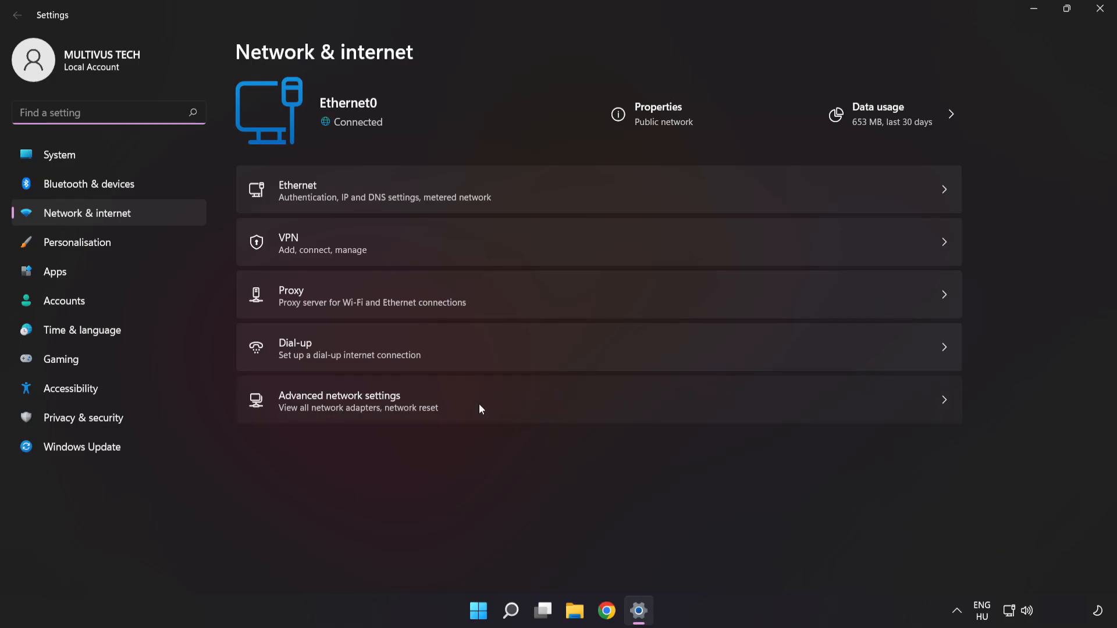
pyautogui.click(340, 400)
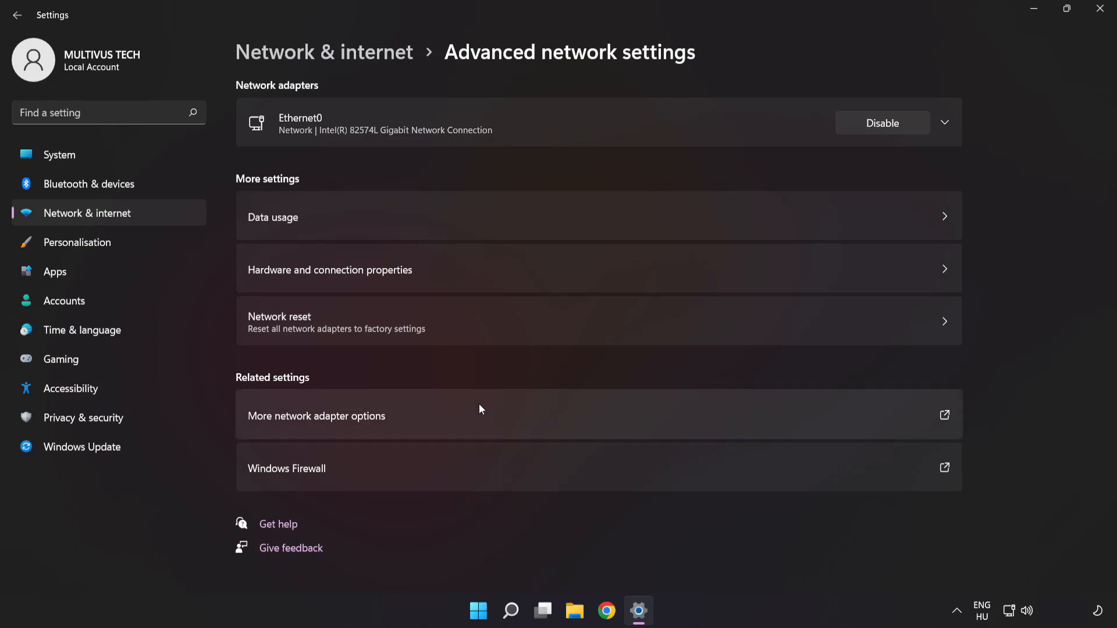
pyautogui.moveTo(291, 427)
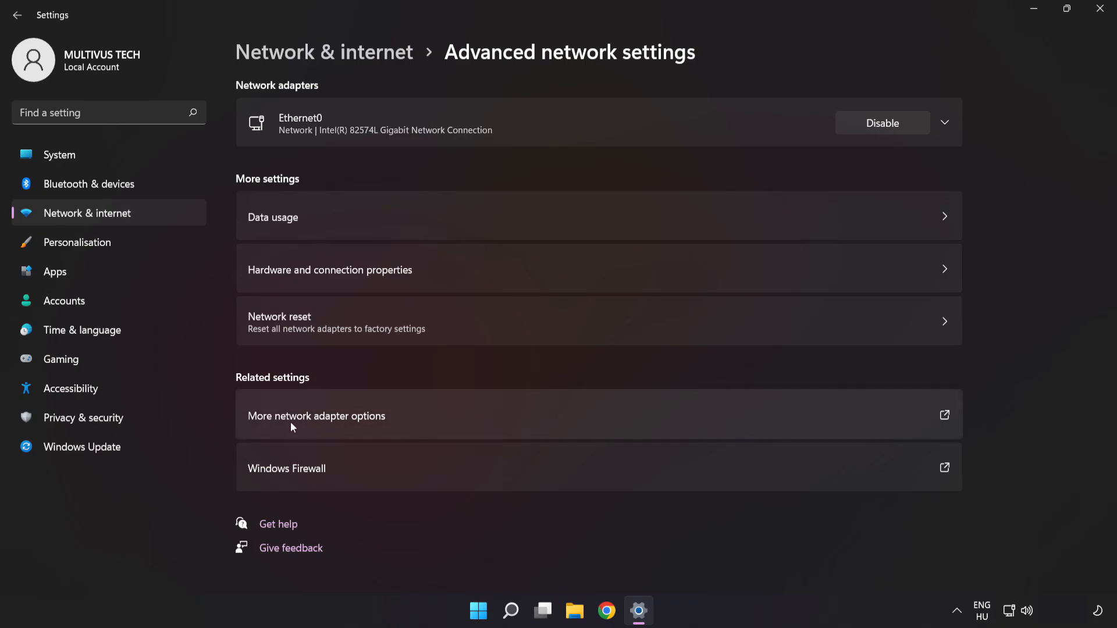
pyautogui.moveTo(411, 422)
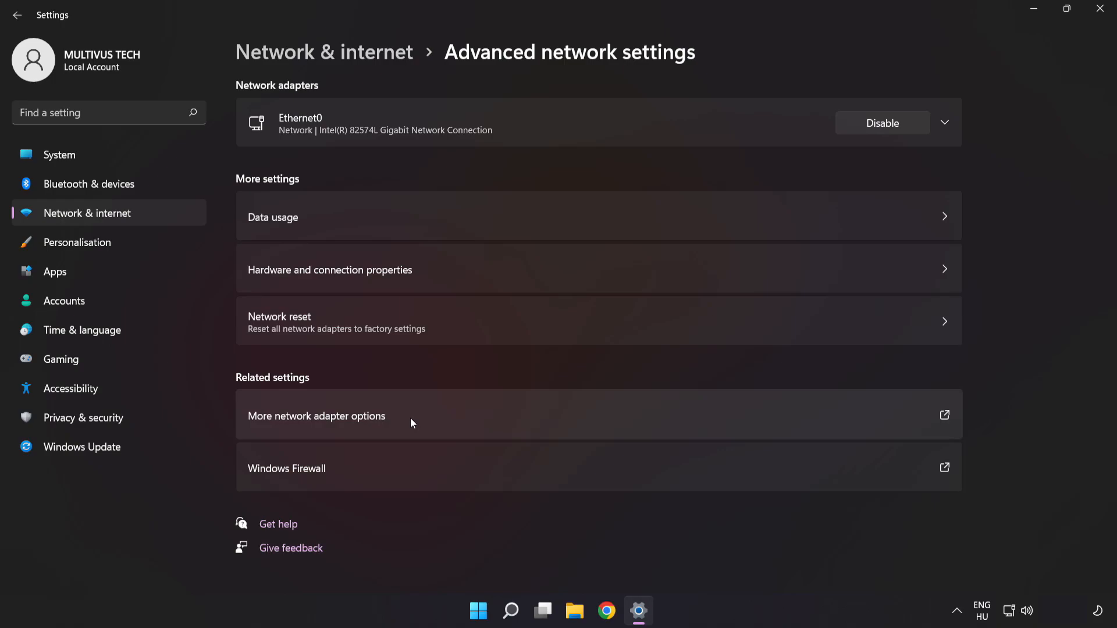
pyautogui.click(316, 416)
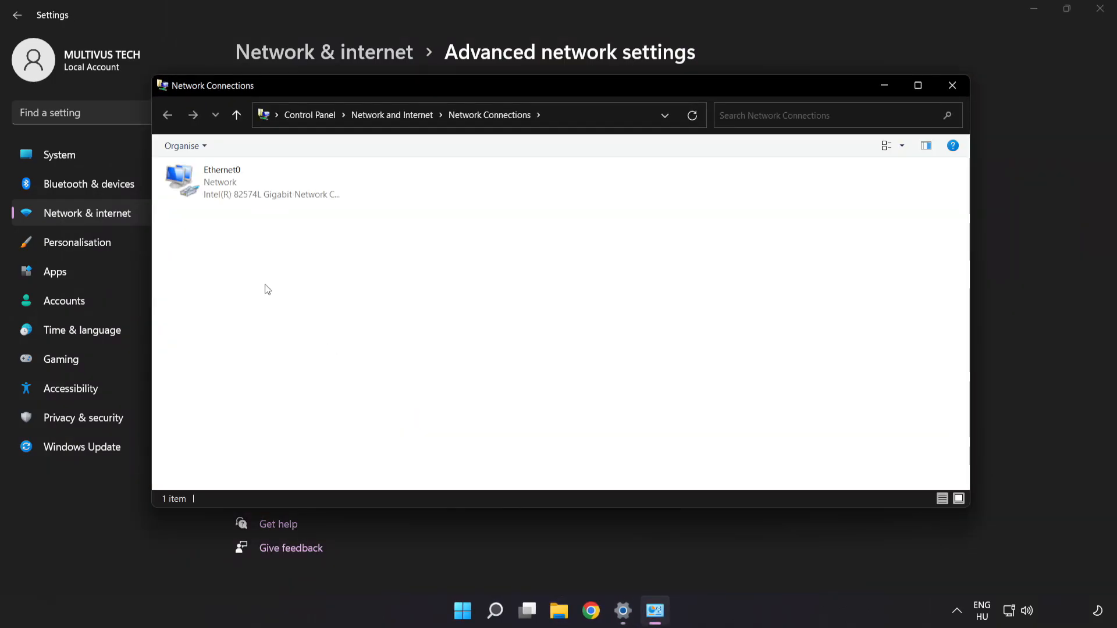
# Bring up Ethernet0's properties and select Internet Protocol Version 4 (TCP/IPv4)
pyautogui.click(252, 181)
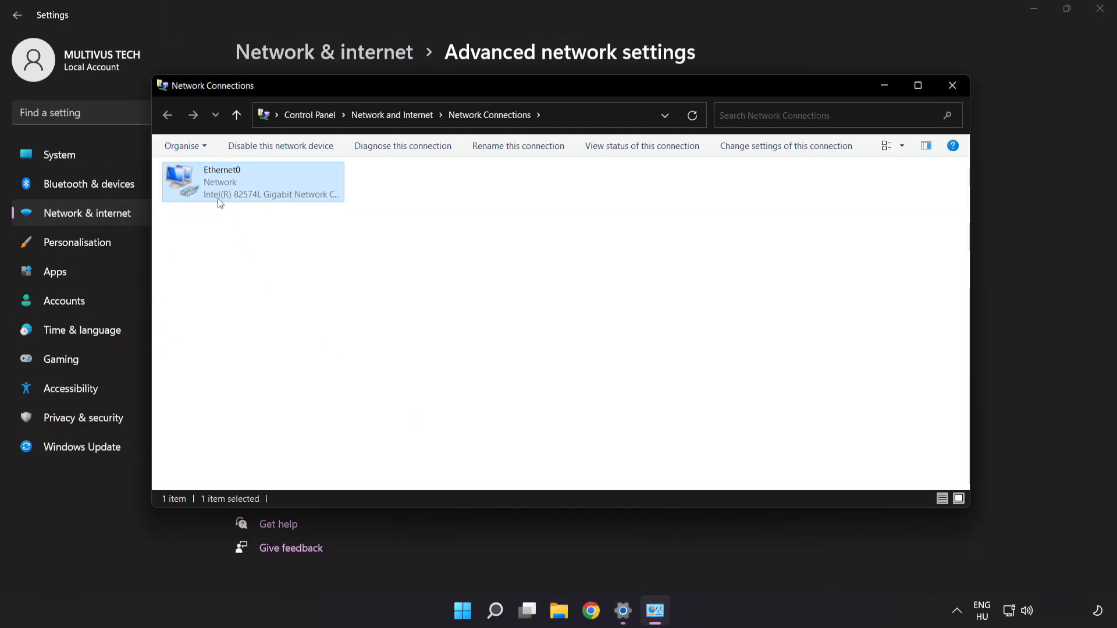
pyautogui.rightClick(252, 181)
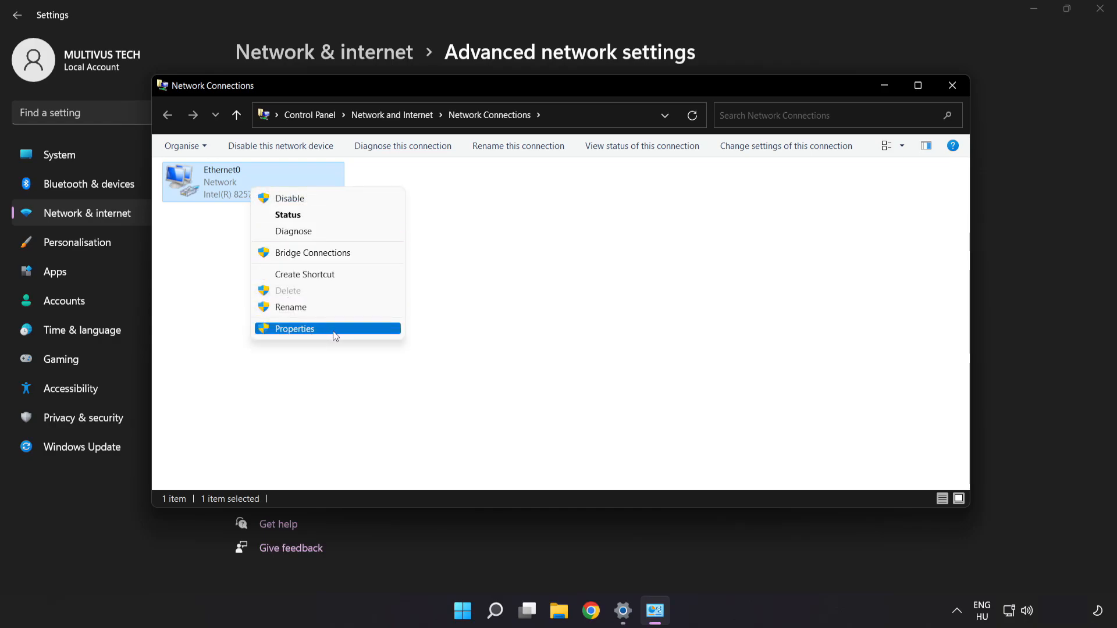
pyautogui.click(293, 329)
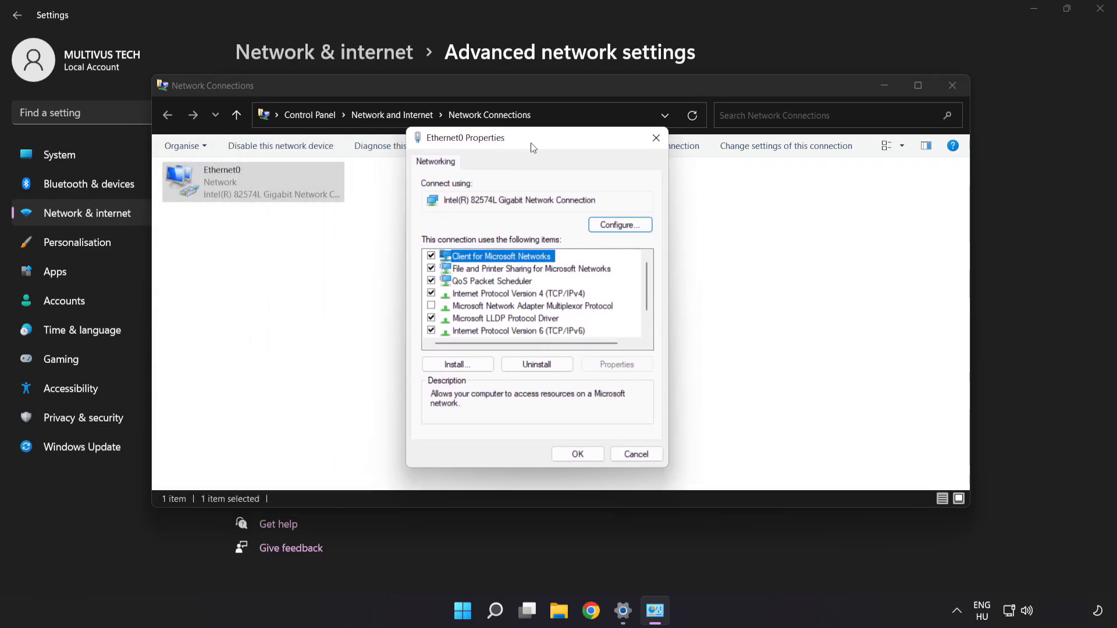
pyautogui.click(517, 293)
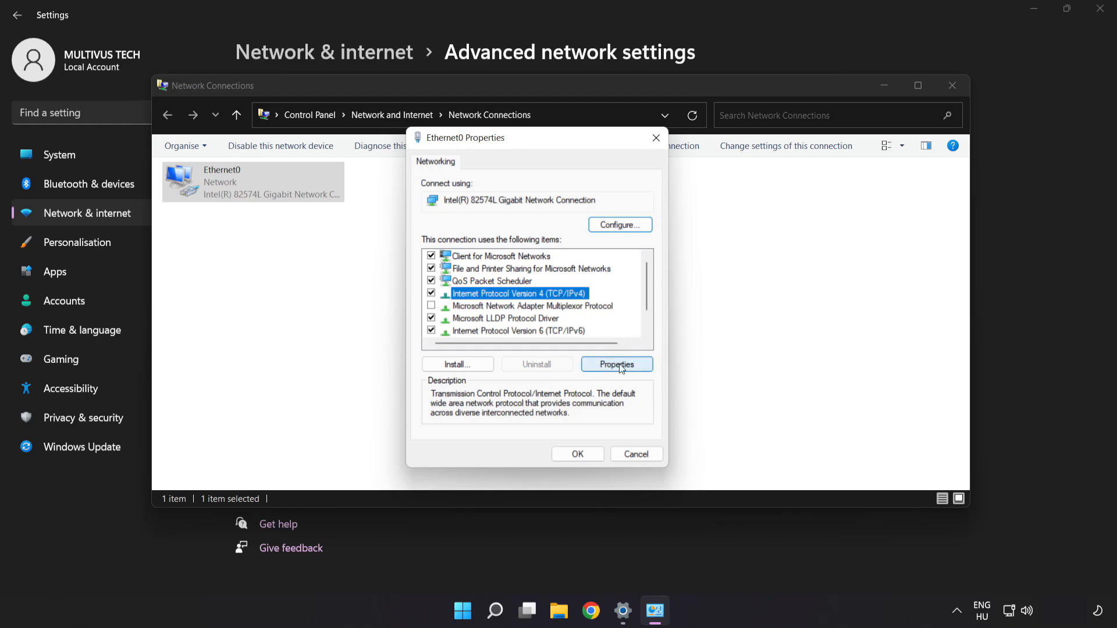
# Give Ethernet0 manual IPv4 DNS servers 8.8.8.8 and 8.8.4.4 and confirm with OK
pyautogui.click(617, 364)
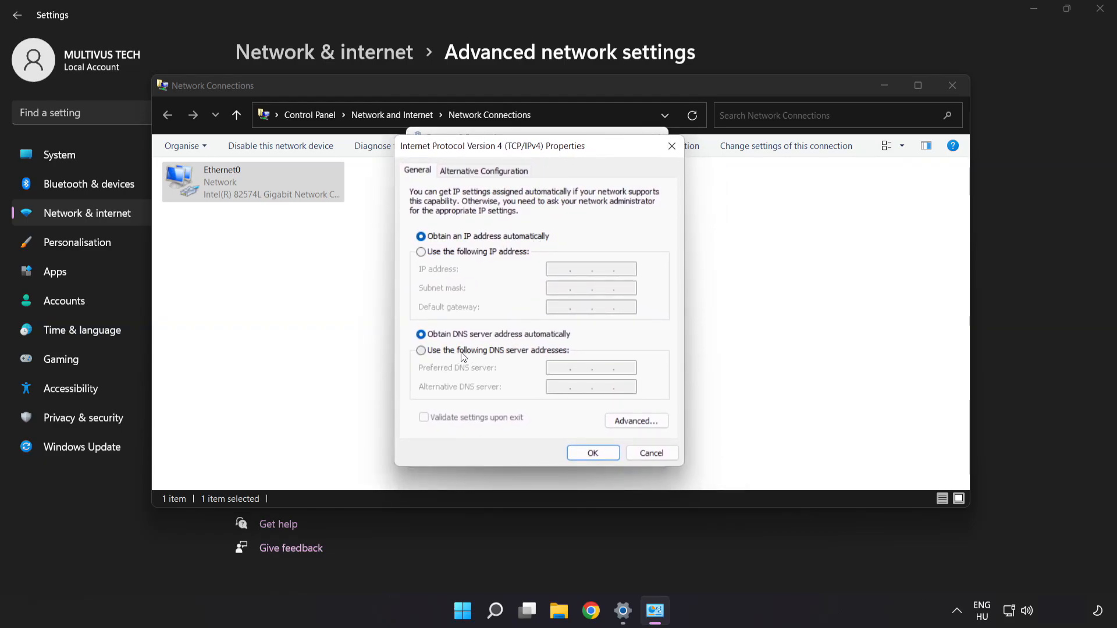
pyautogui.click(421, 350)
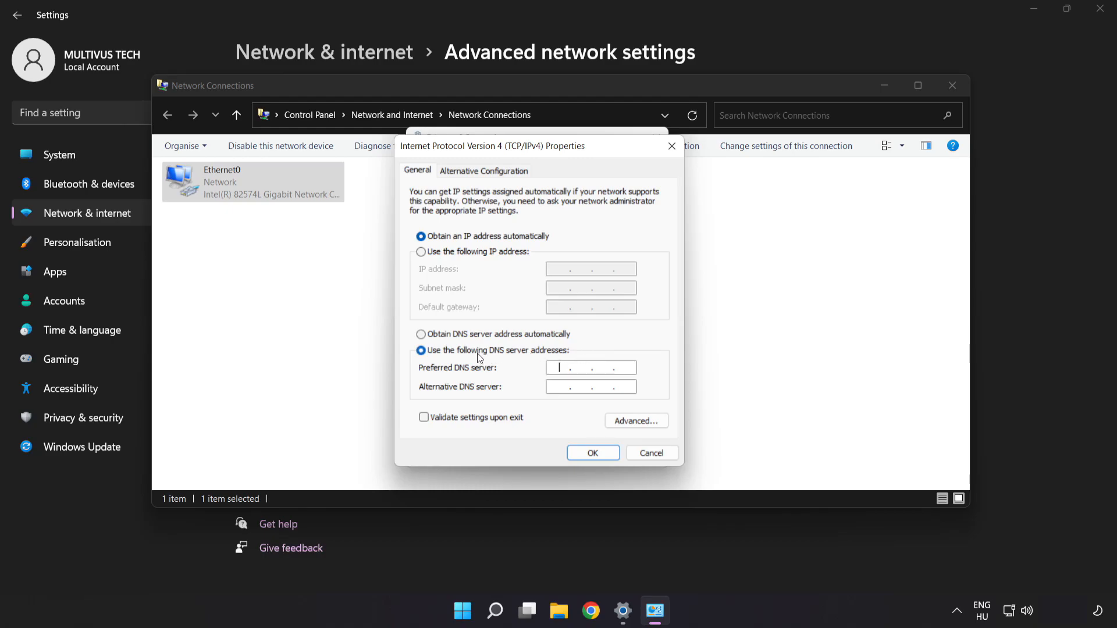
pyautogui.click(590, 368)
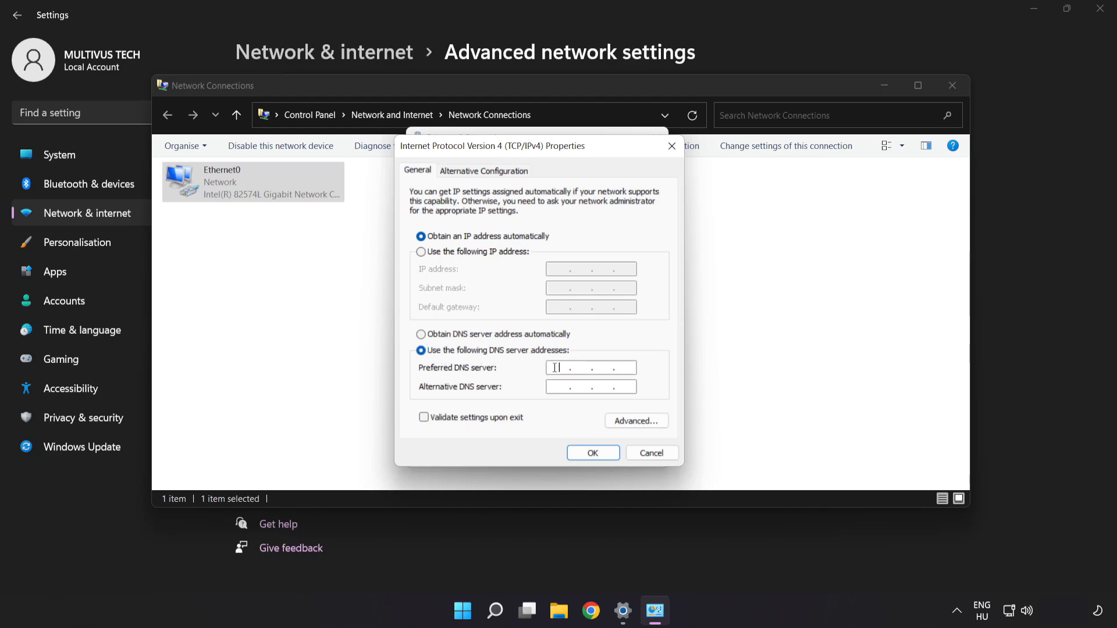
pyautogui.write('8 . 8 . 8 . 8')
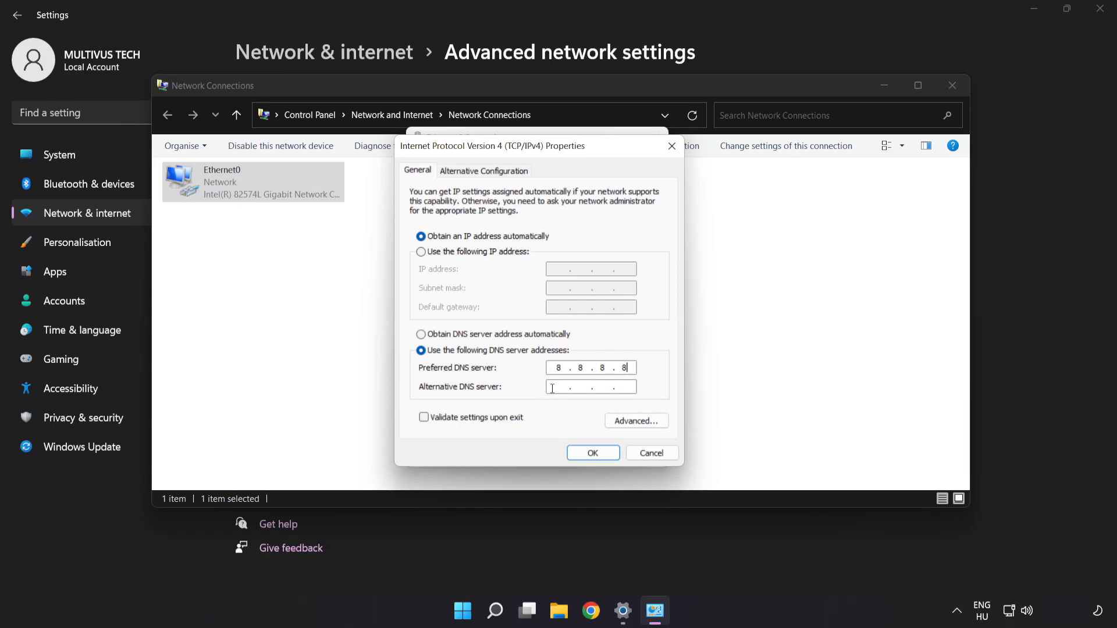
pyautogui.moveTo(536, 392)
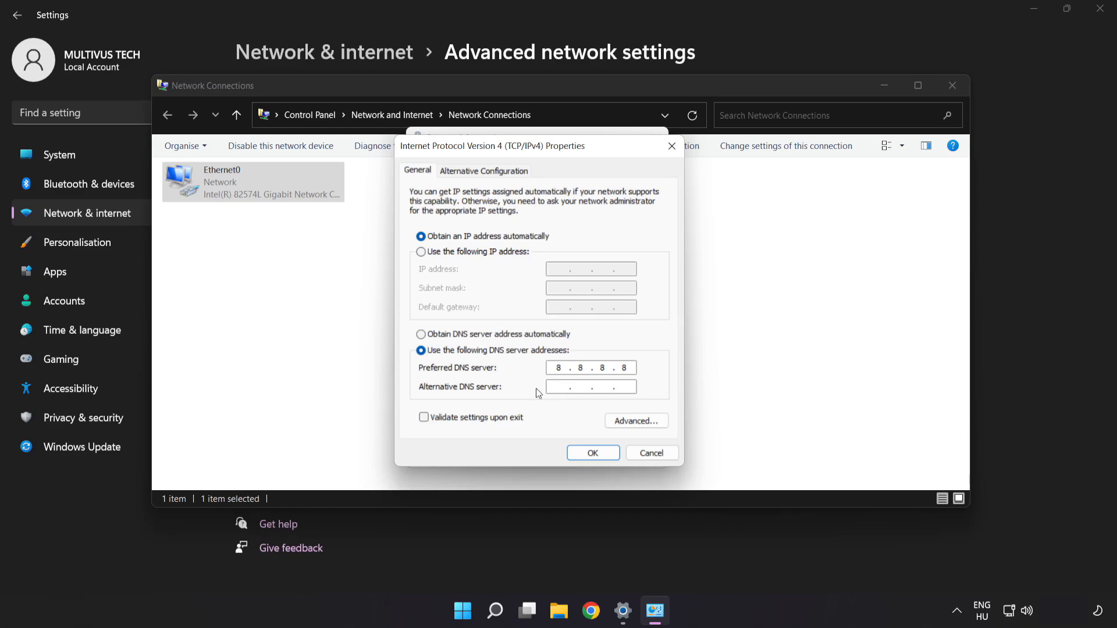
pyautogui.write('8.8.4.')
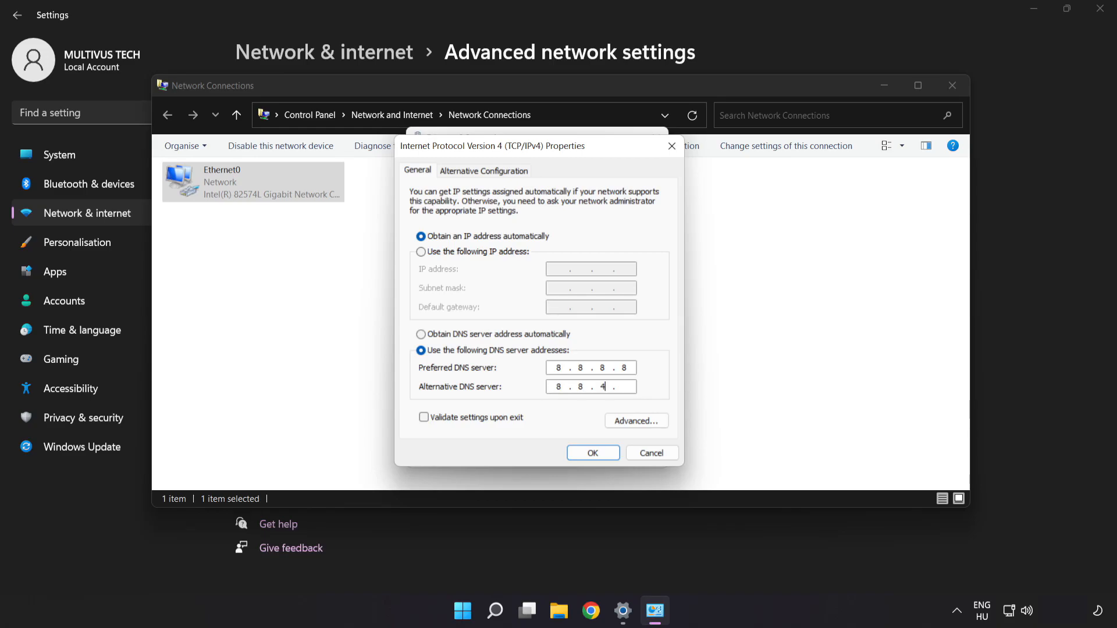
pyautogui.write('4')
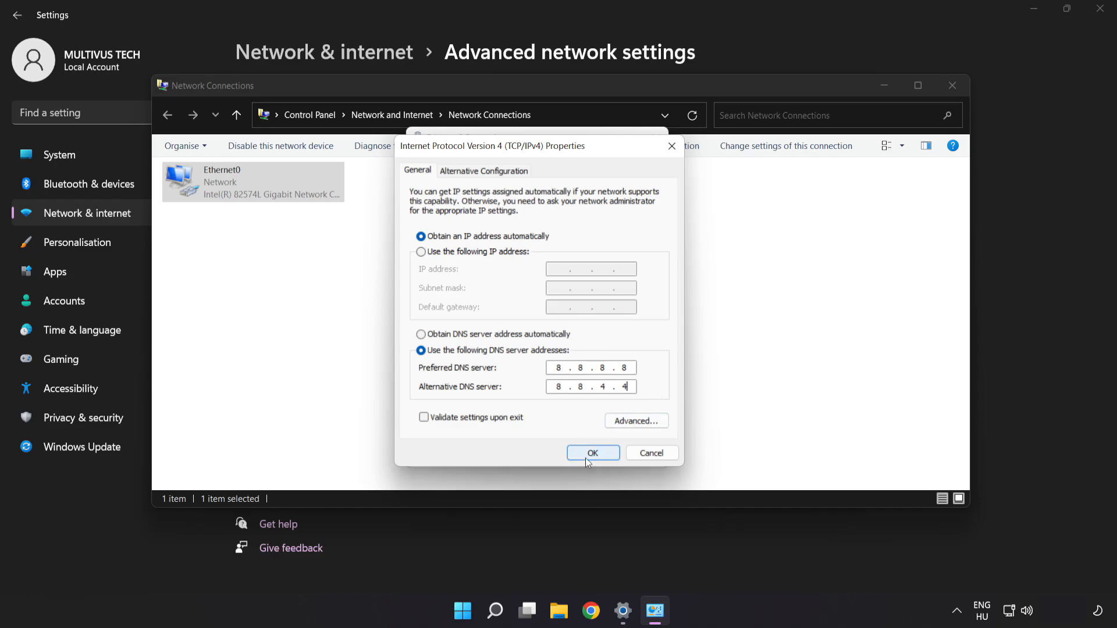
pyautogui.click(592, 453)
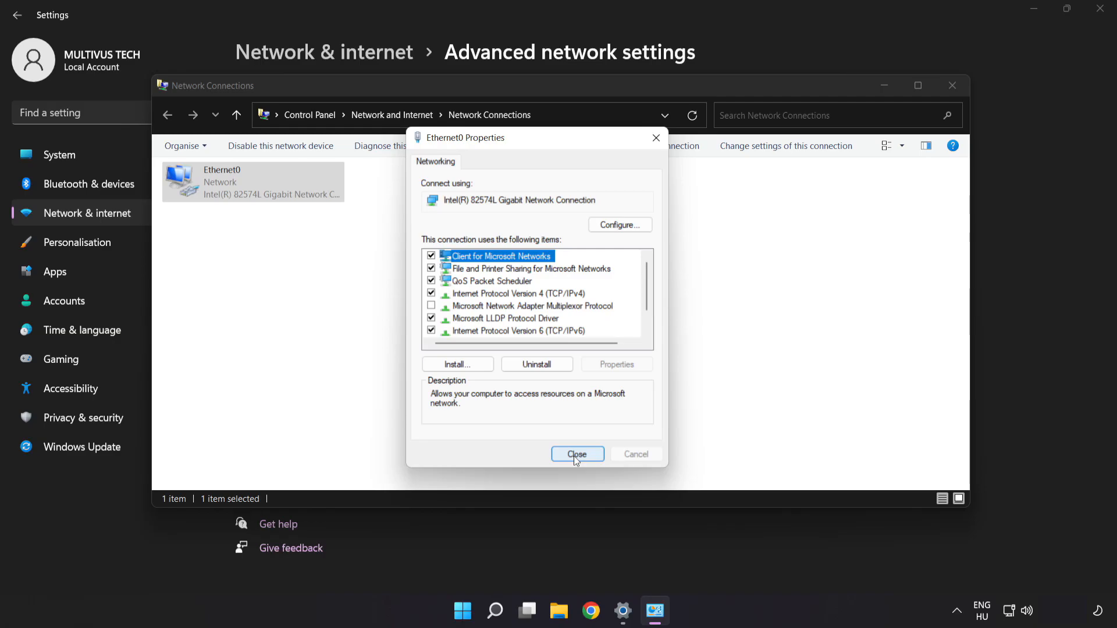
# Close Ethernet0 Properties and Network Connections, then show the Start menu power options for Restart
pyautogui.click(577, 454)
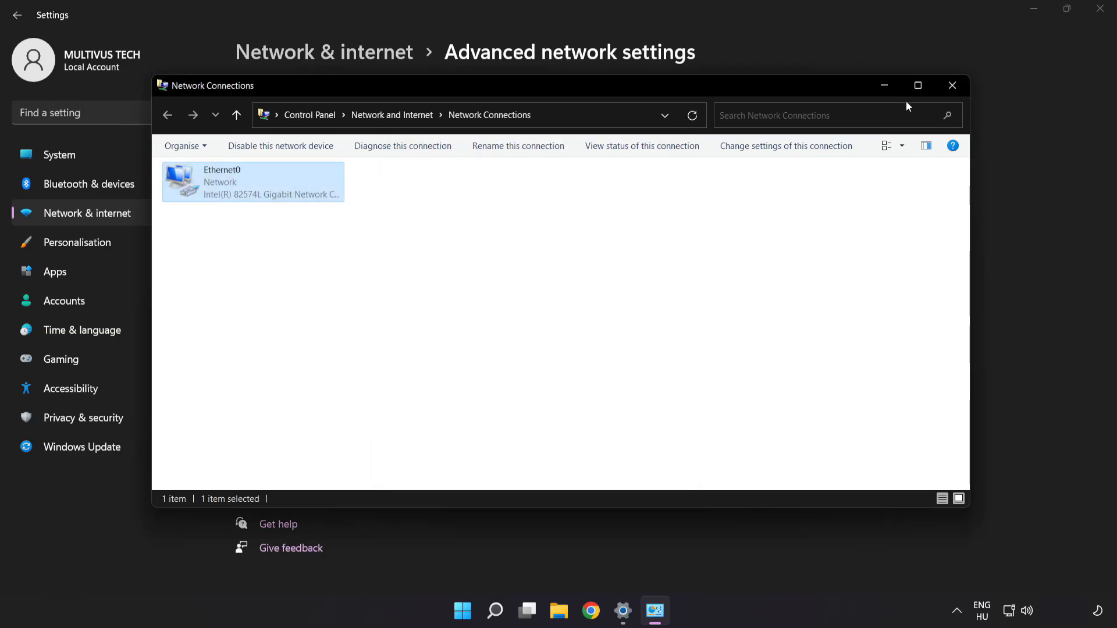
pyautogui.click(952, 85)
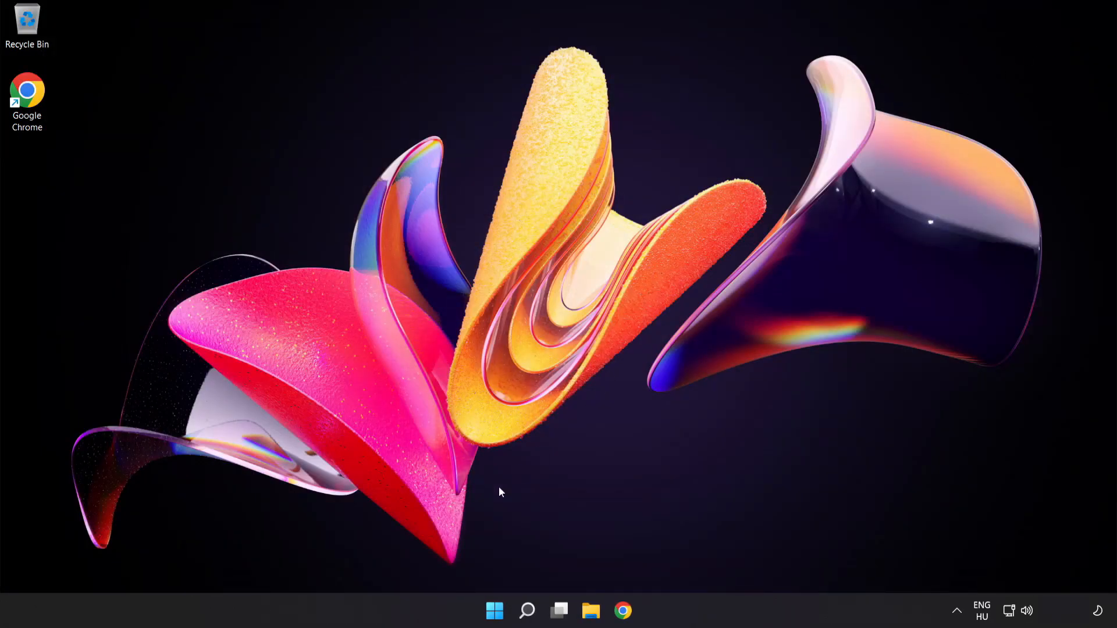
pyautogui.click(495, 611)
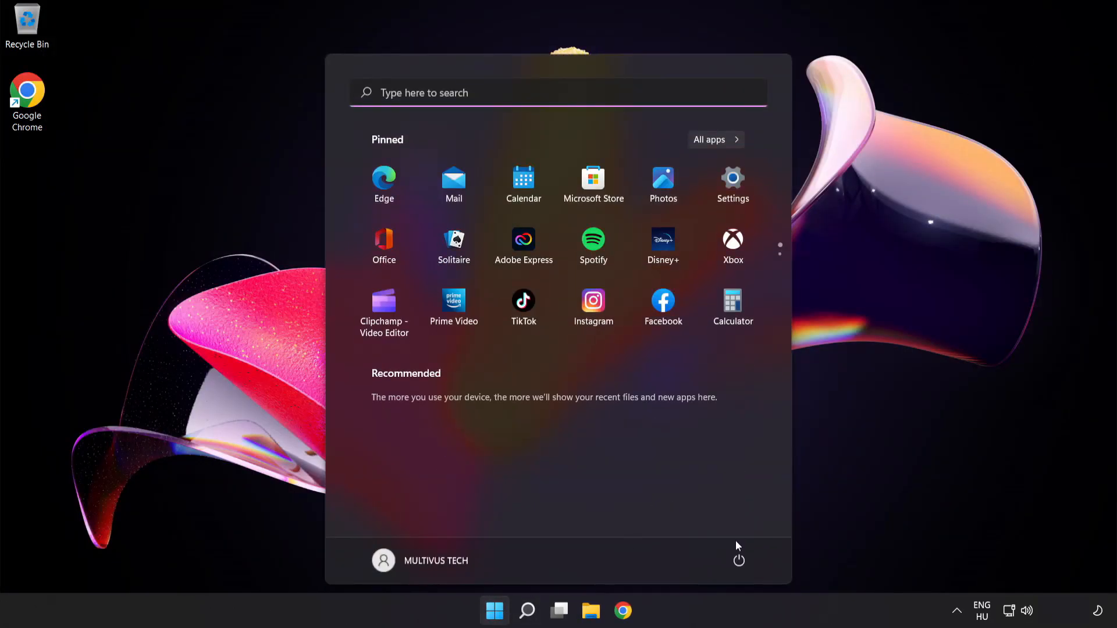
pyautogui.click(740, 560)
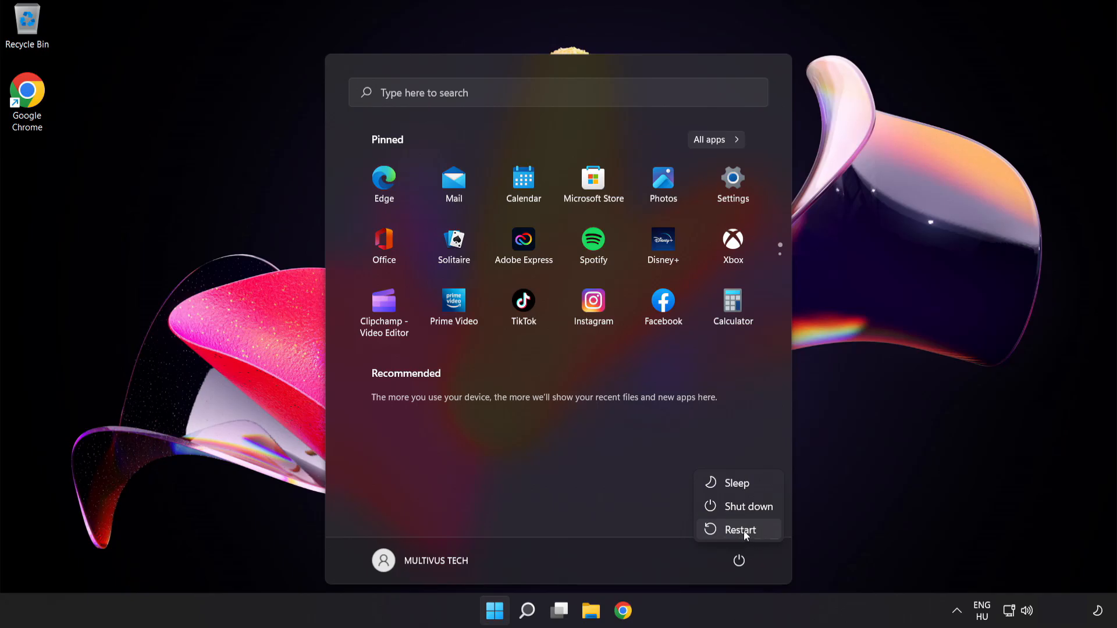